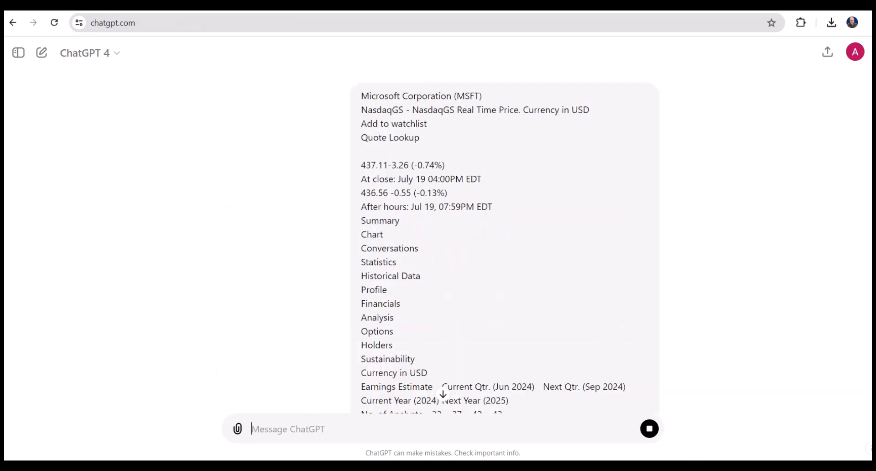
pyautogui.scroll(-3)
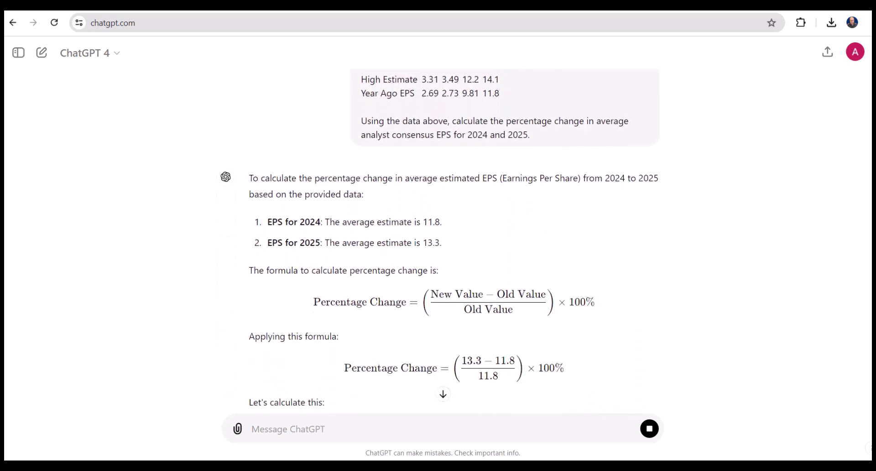